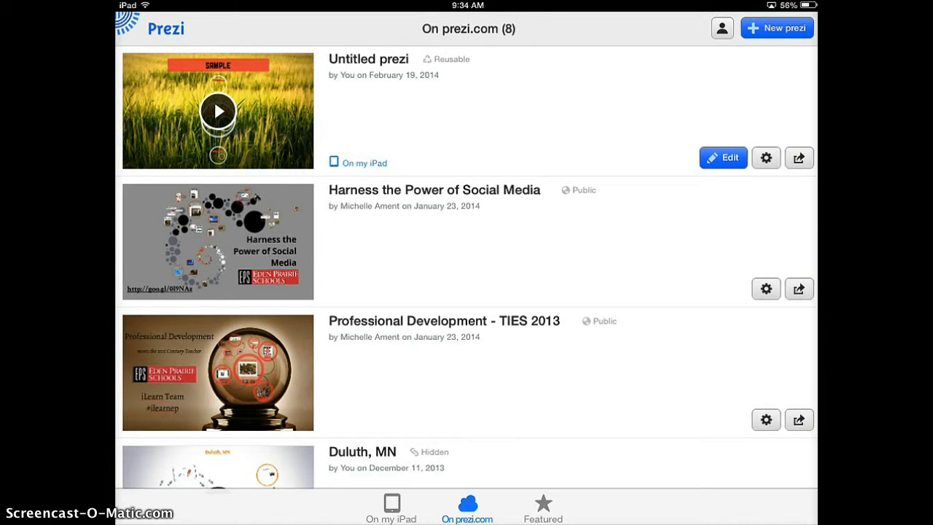
# Scroll the On prezi.com list down to find the Untitled prezi.
pyautogui.scroll(-3)
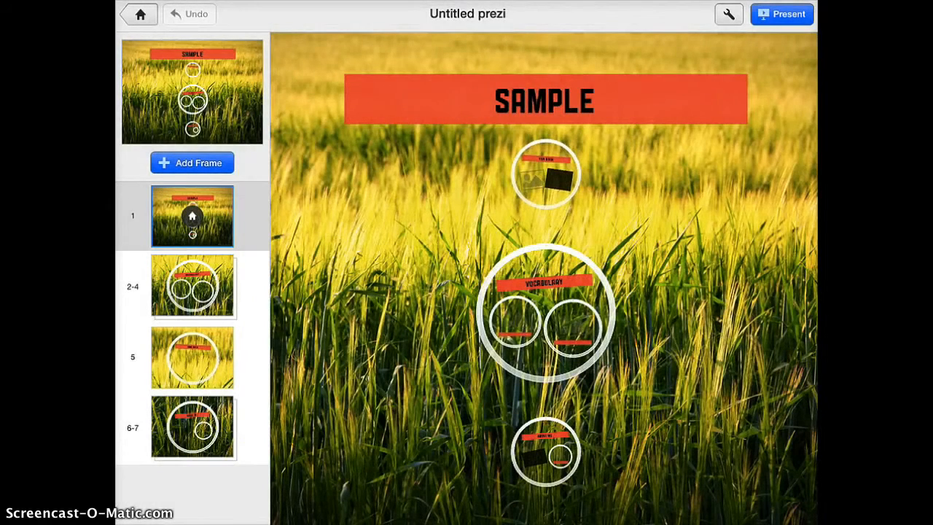
# Open the prezi's Tools options for templates and help.
pyautogui.click(729, 16)
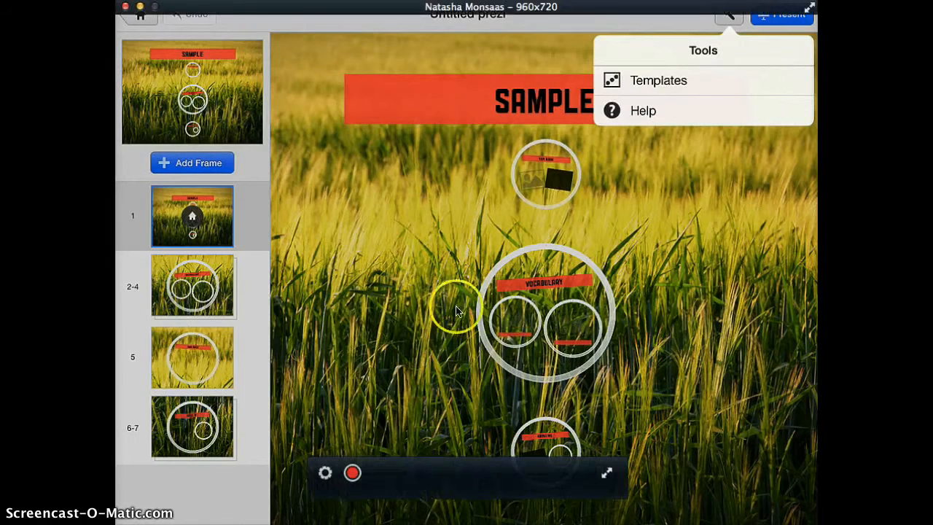
pyautogui.moveTo(687, 228)
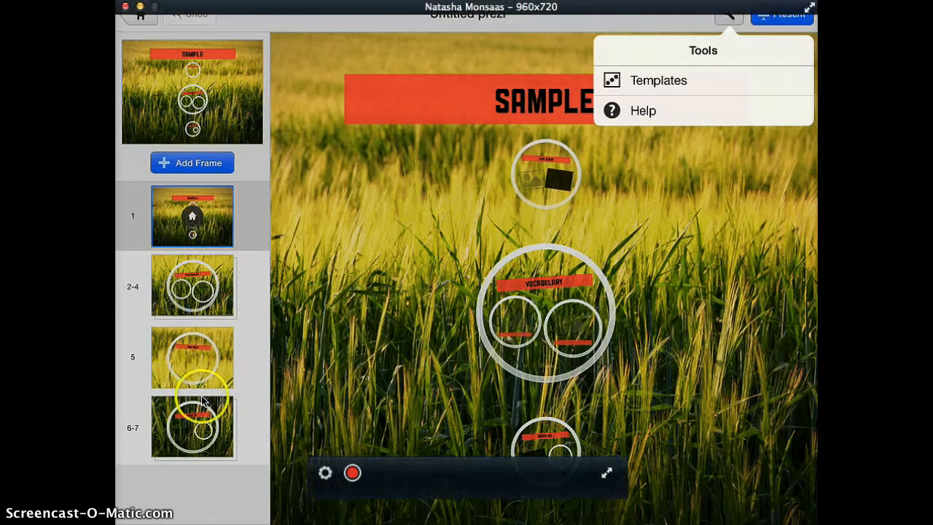
pyautogui.moveTo(304, 335)
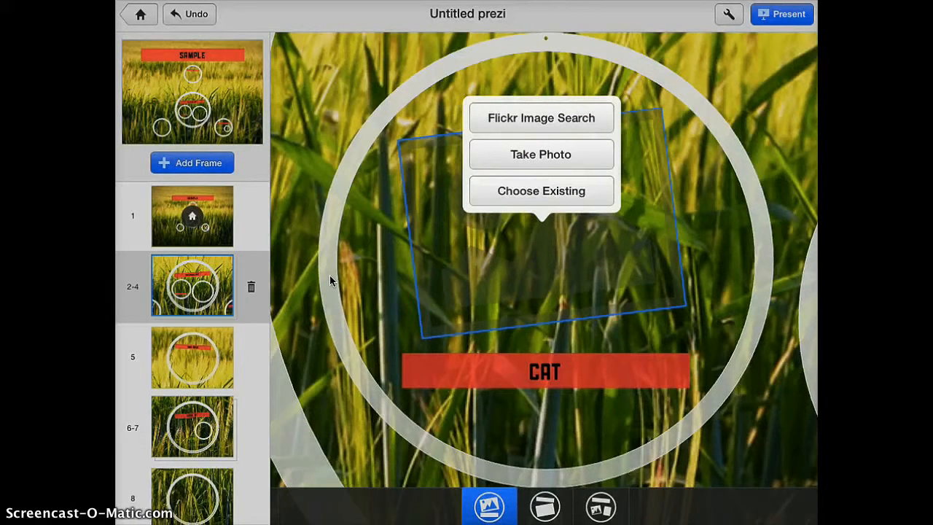
# Place the close-up kitten photo from a Flickr 'cat' search into the CAT frame.
pyautogui.click(541, 117)
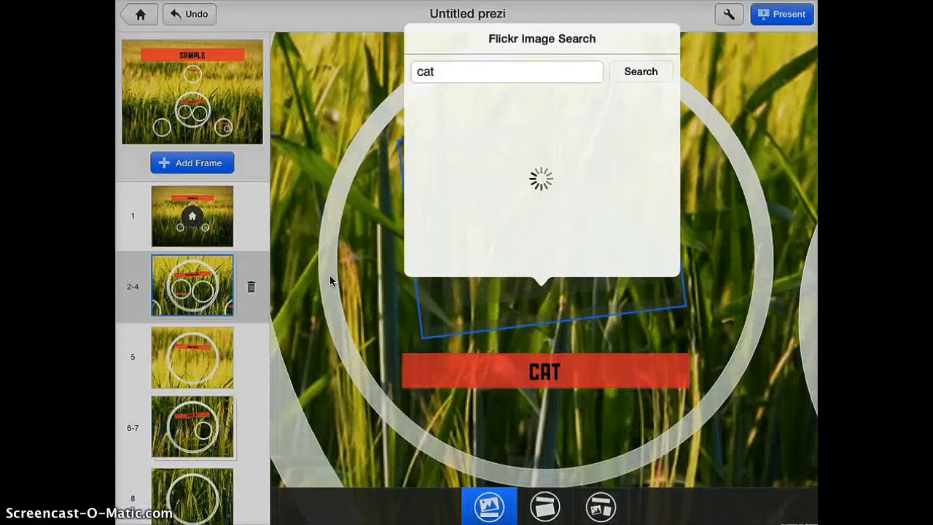
pyautogui.click(641, 72)
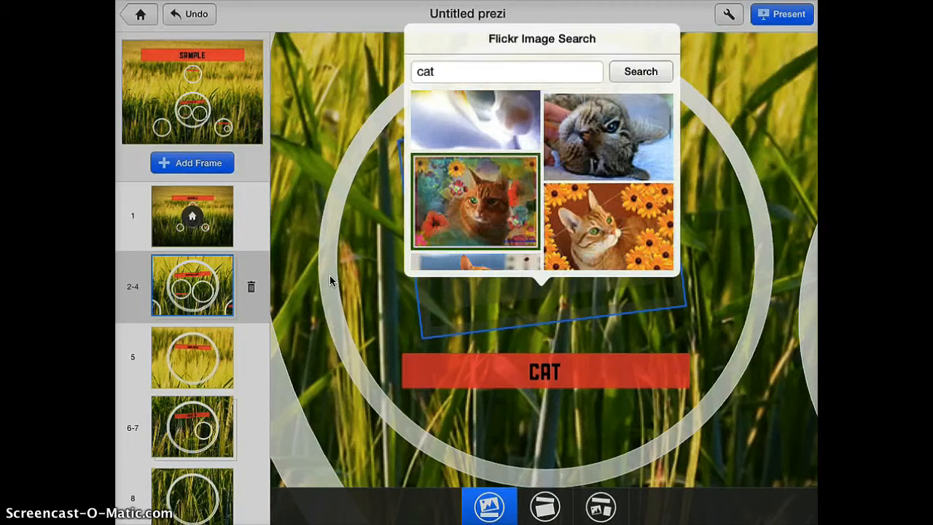
pyautogui.click(605, 135)
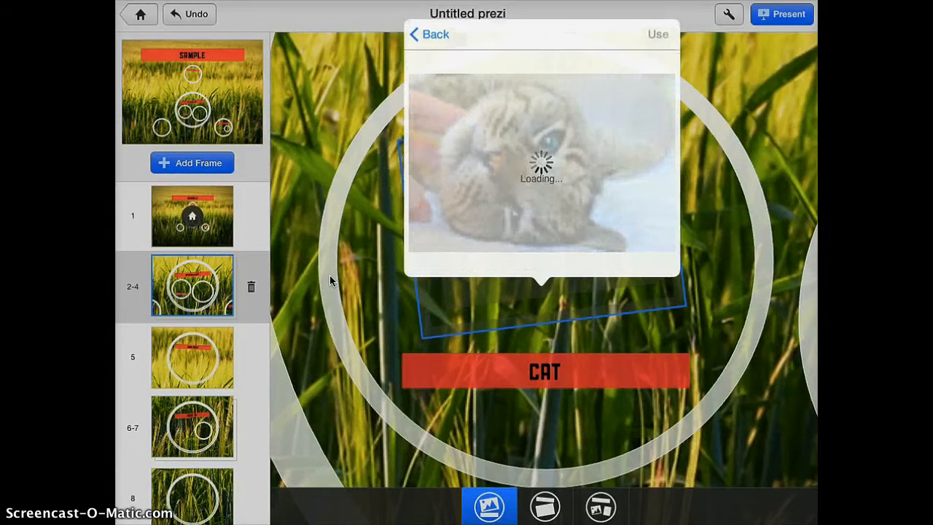
pyautogui.click(429, 35)
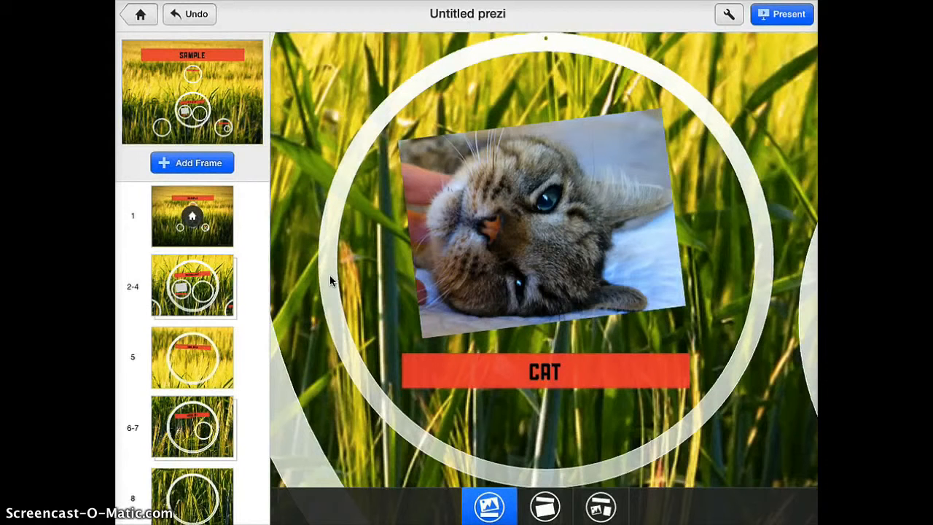
pyautogui.click(192, 285)
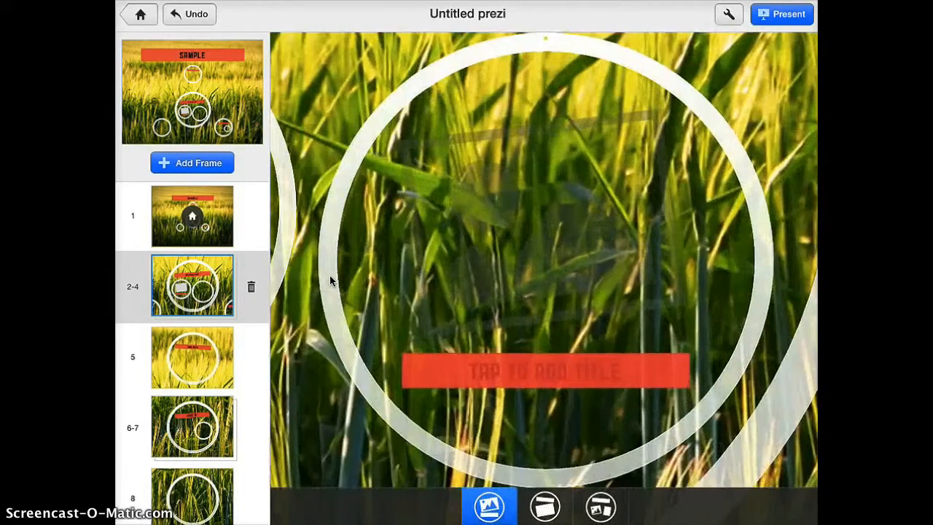
# Title the word frame 'A FURRY, MEOWING CREature' and use the title-and-text layout.
pyautogui.click(545, 371)
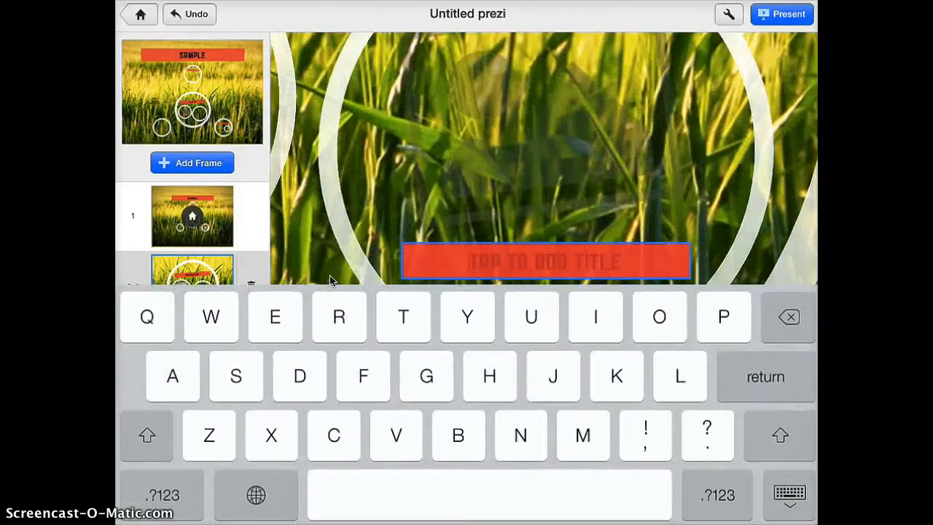
pyautogui.write('A FURR')
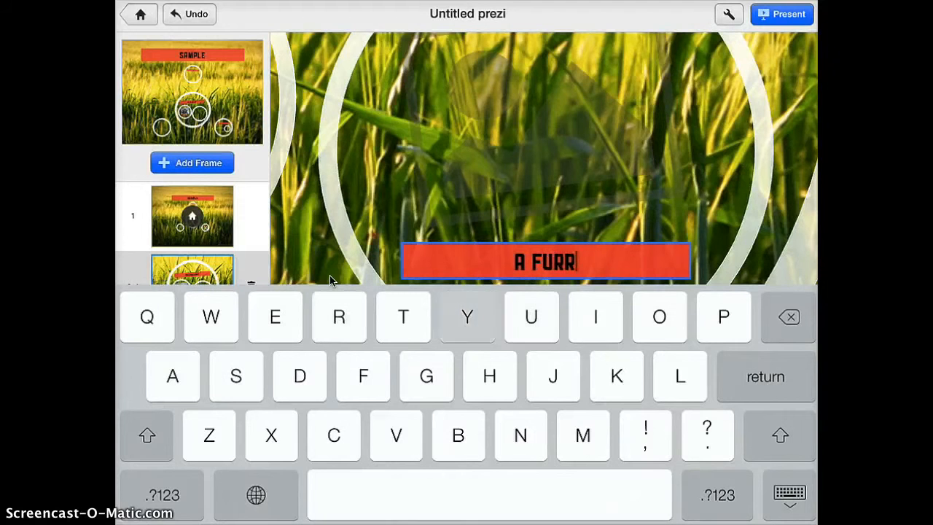
pyautogui.write('Y, MEOW')
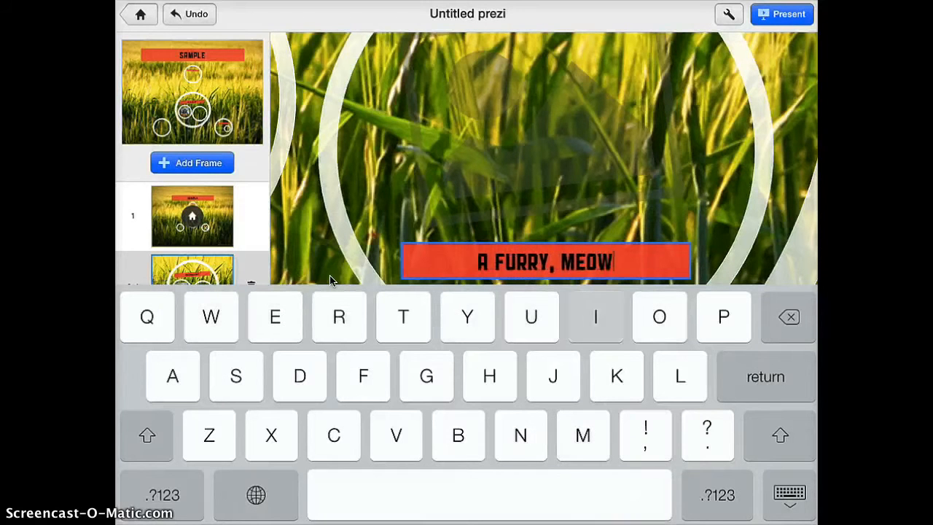
pyautogui.write('ING CRE')
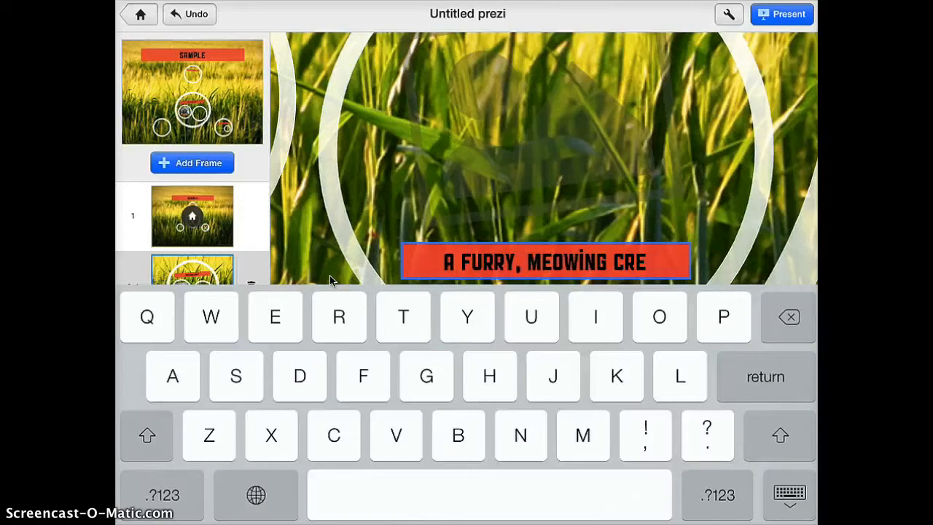
pyautogui.write('ature')
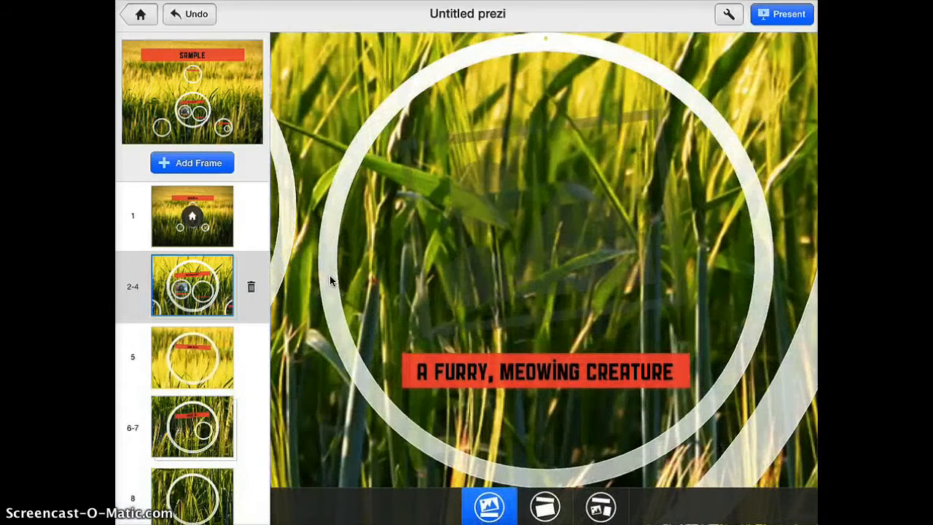
pyautogui.click(545, 508)
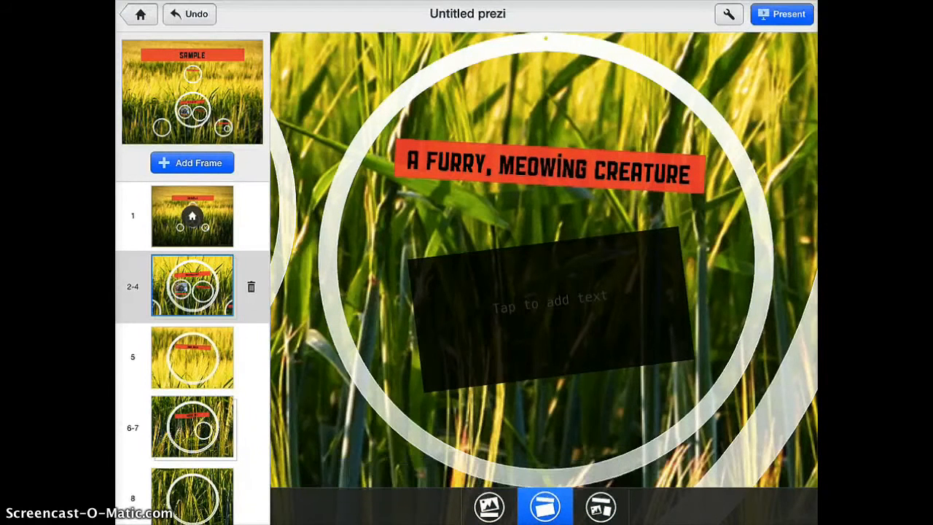
pyautogui.click(192, 357)
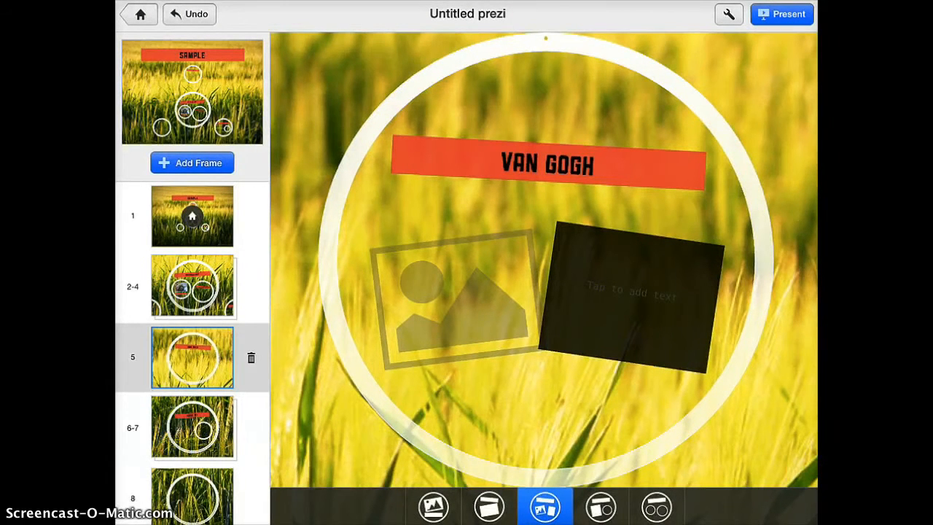
# Add 'about van gogh' text and the Art album's Van Gogh painting to the frame.
pyautogui.click(630, 298)
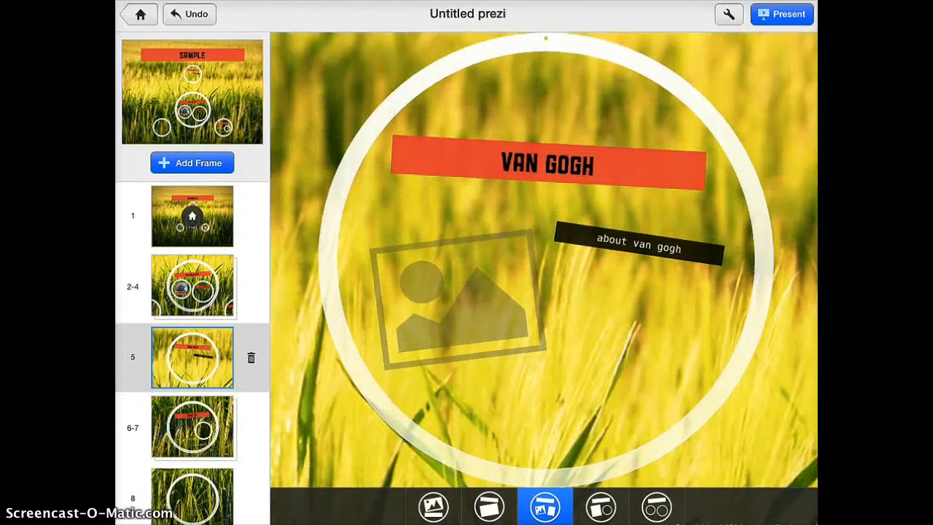
pyautogui.click(452, 313)
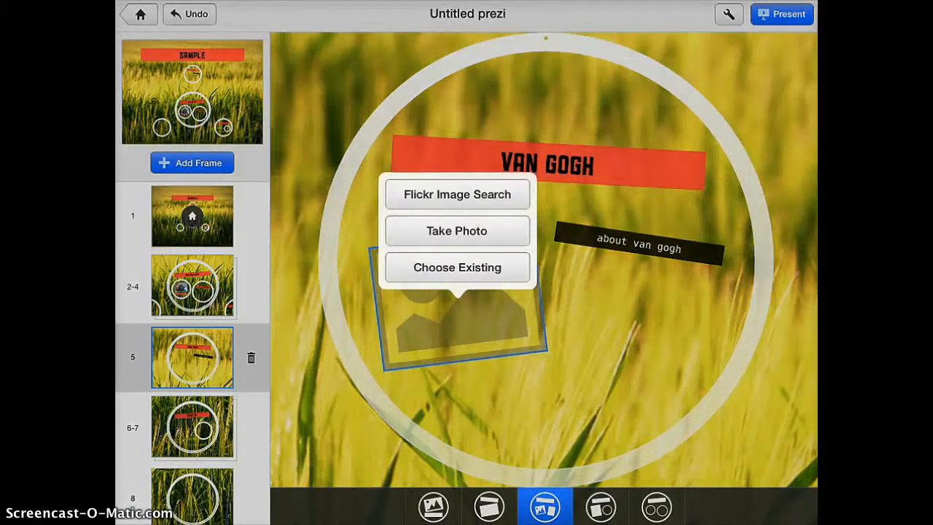
pyautogui.click(456, 267)
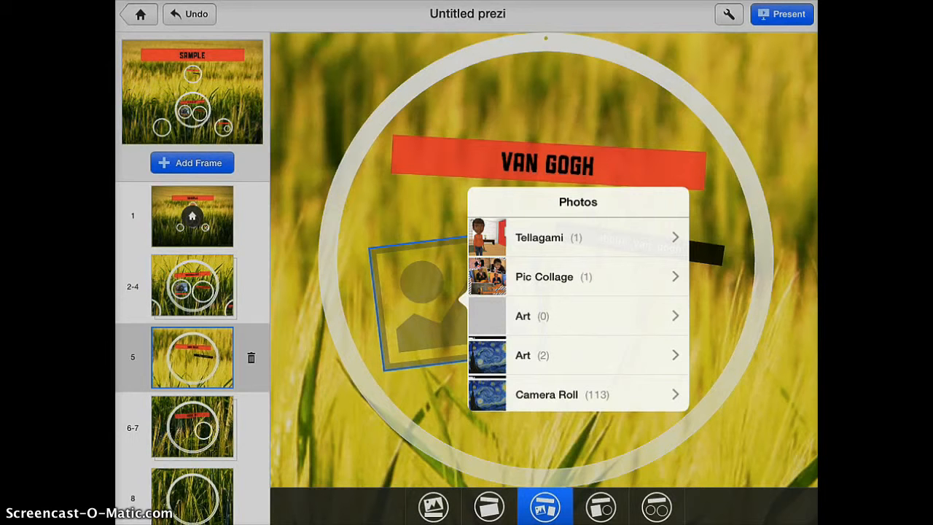
pyautogui.click(578, 355)
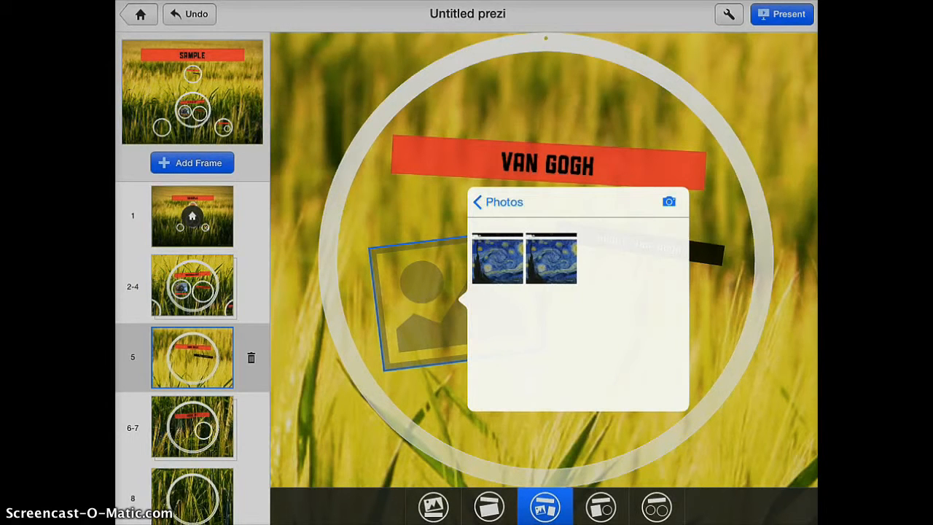
pyautogui.click(498, 260)
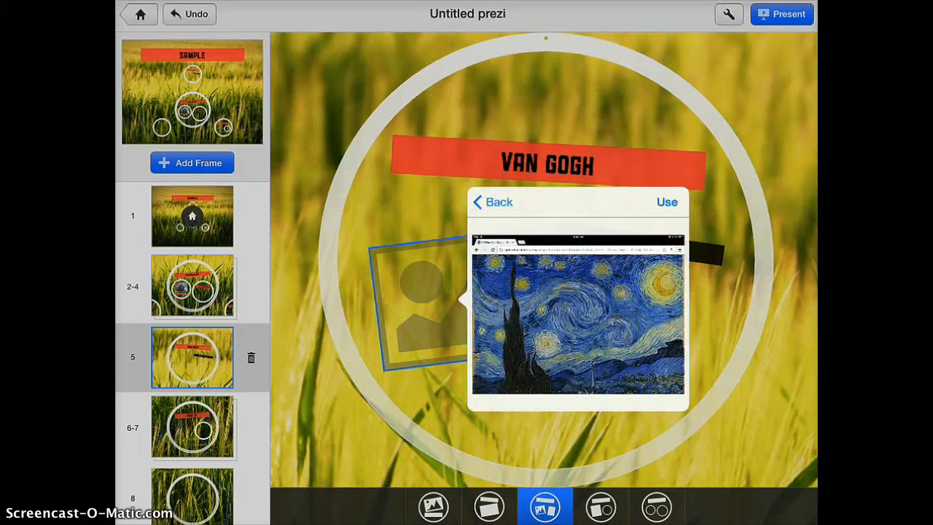
pyautogui.click(491, 202)
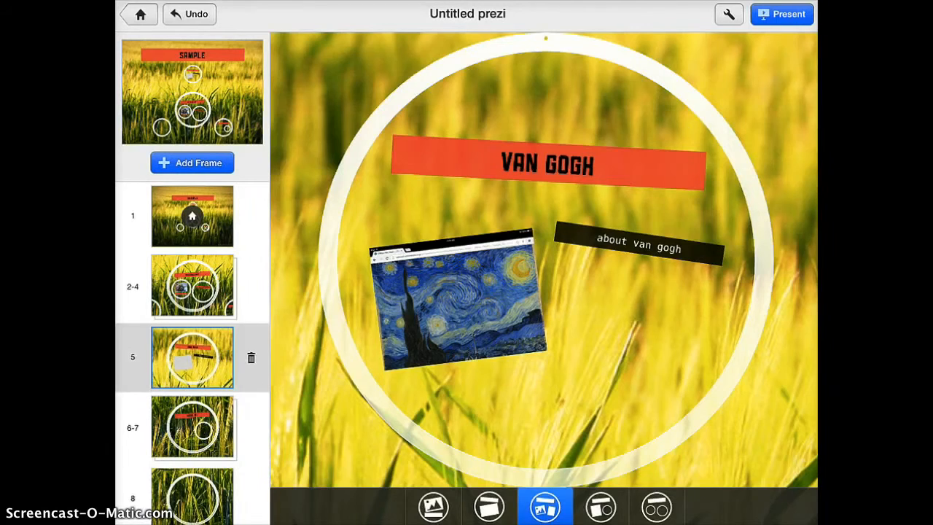
pyautogui.click(191, 427)
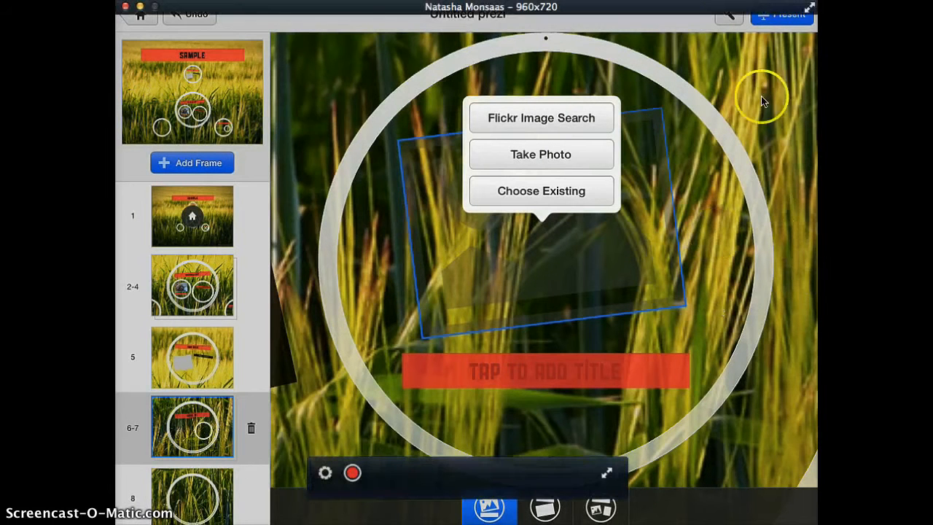
pyautogui.moveTo(813, 27)
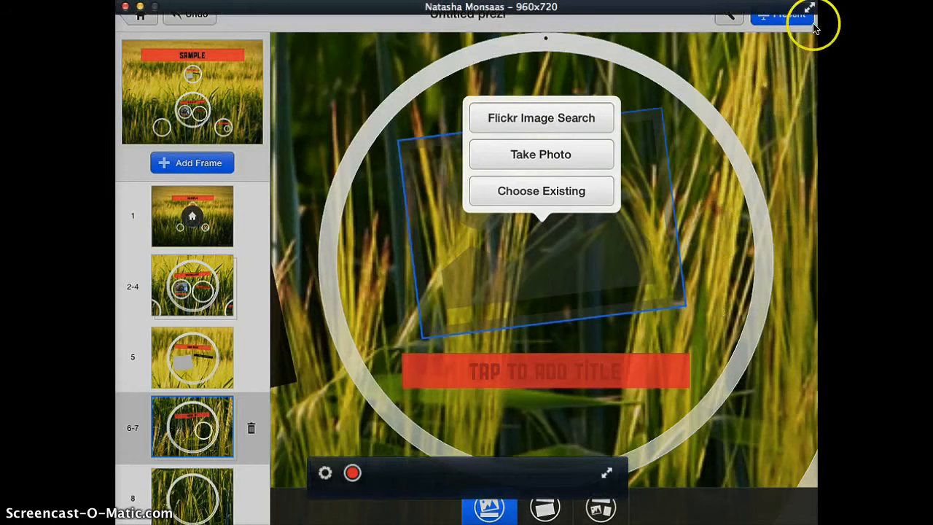
pyautogui.moveTo(787, 27)
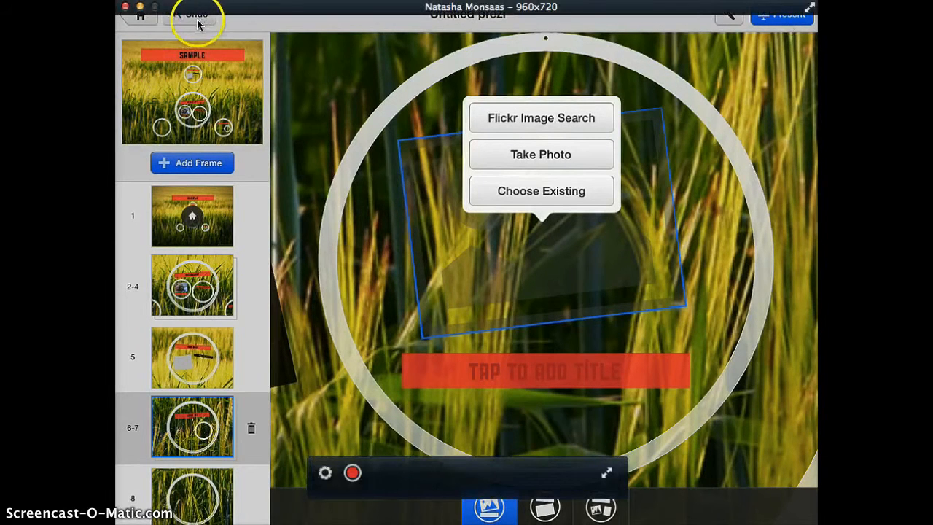
pyautogui.moveTo(149, 24)
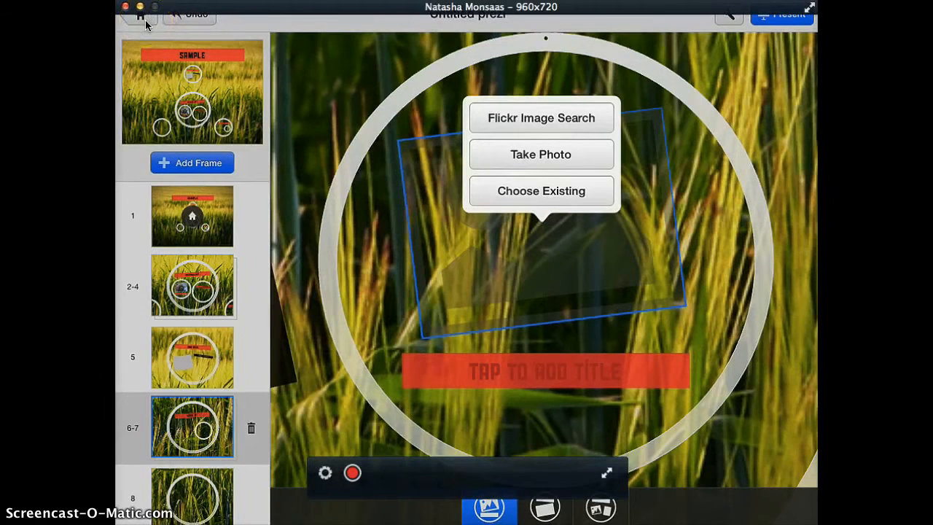
# Save and close the prezi from the Home menu.
pyautogui.click(138, 14)
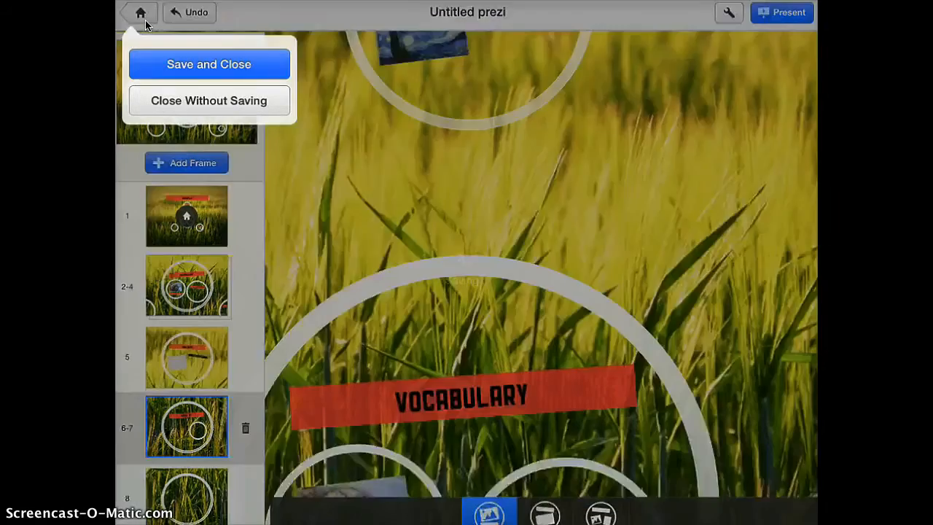
pyautogui.click(209, 64)
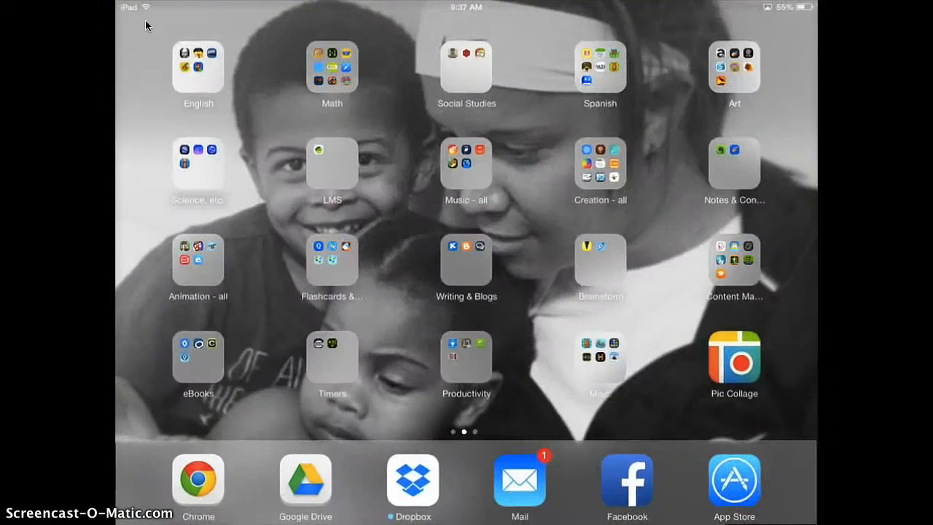
# Launch Chrome and go to prezi.com via the 'pre' address suggestion.
pyautogui.click(197, 480)
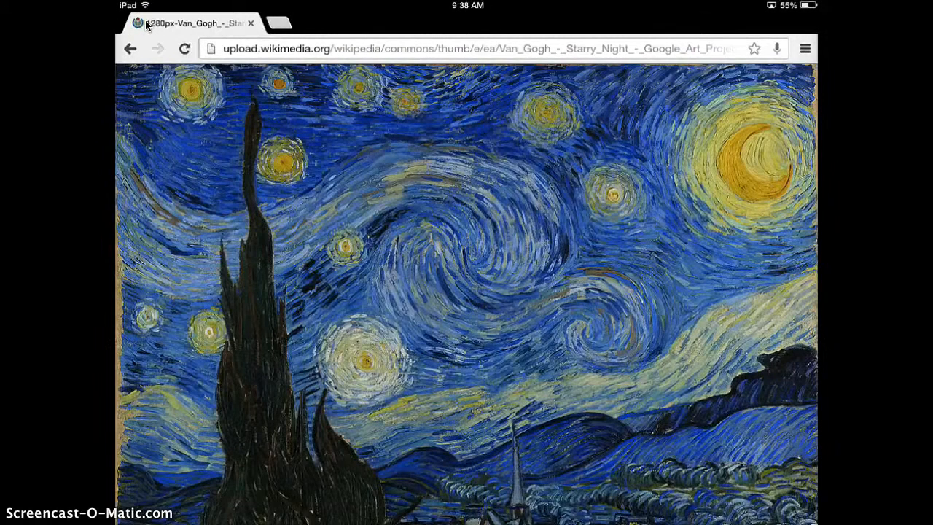
pyautogui.click(503, 47)
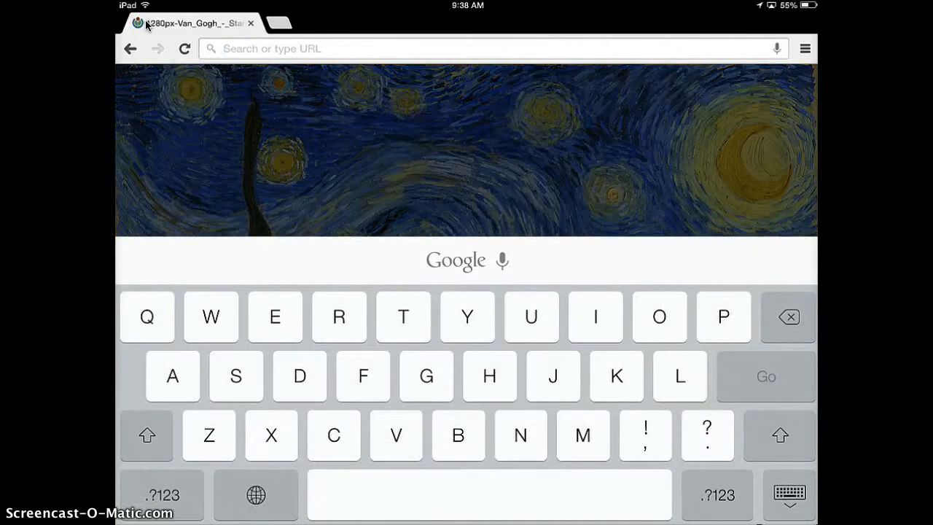
pyautogui.write('prezi')
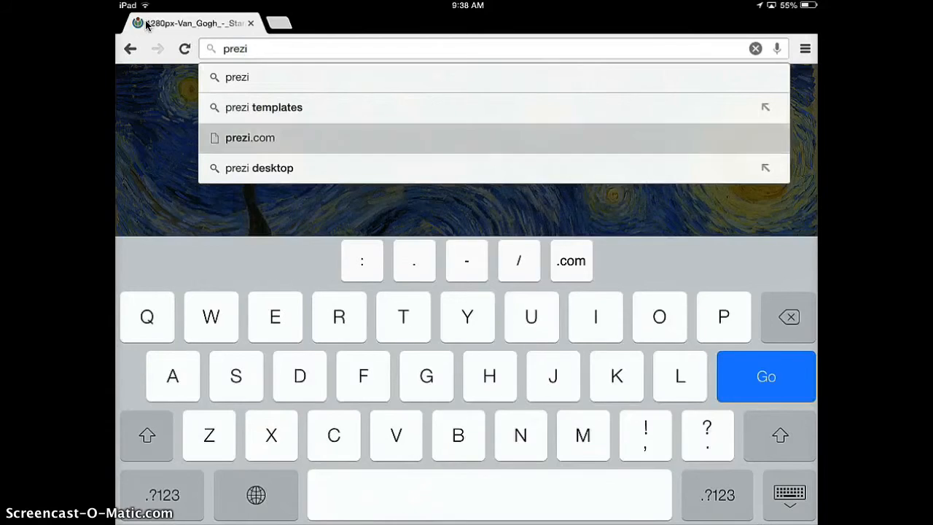
pyautogui.click(250, 138)
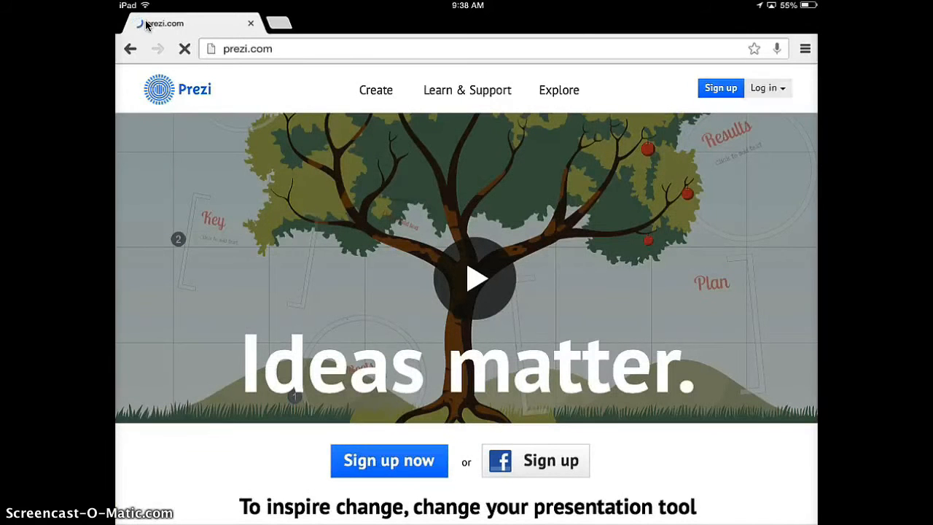
# Log in to Prezi and open the Untitled prezi from All prezis.
pyautogui.click(763, 88)
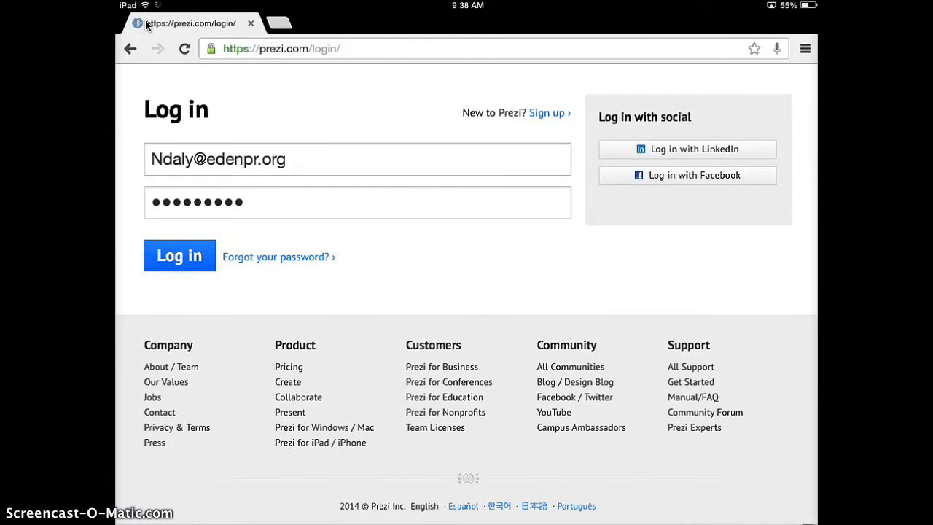
pyautogui.click(179, 255)
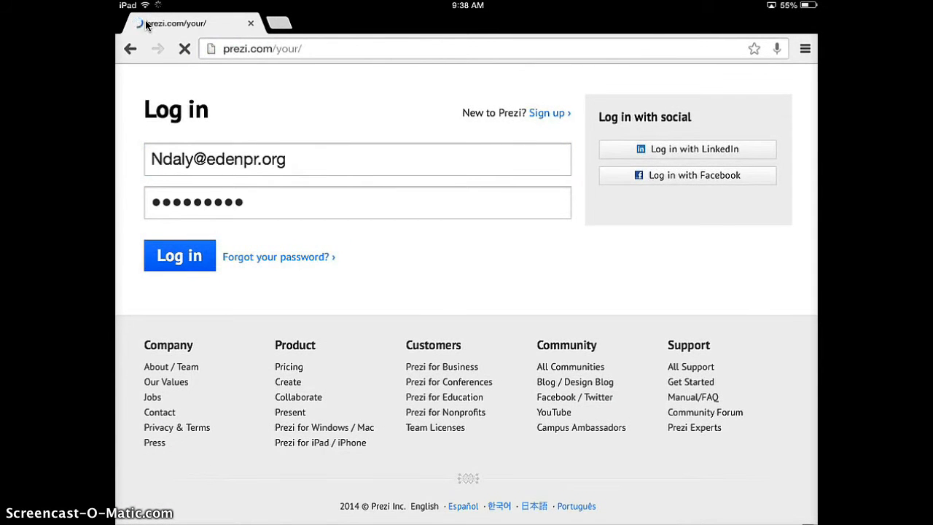
pyautogui.click(180, 255)
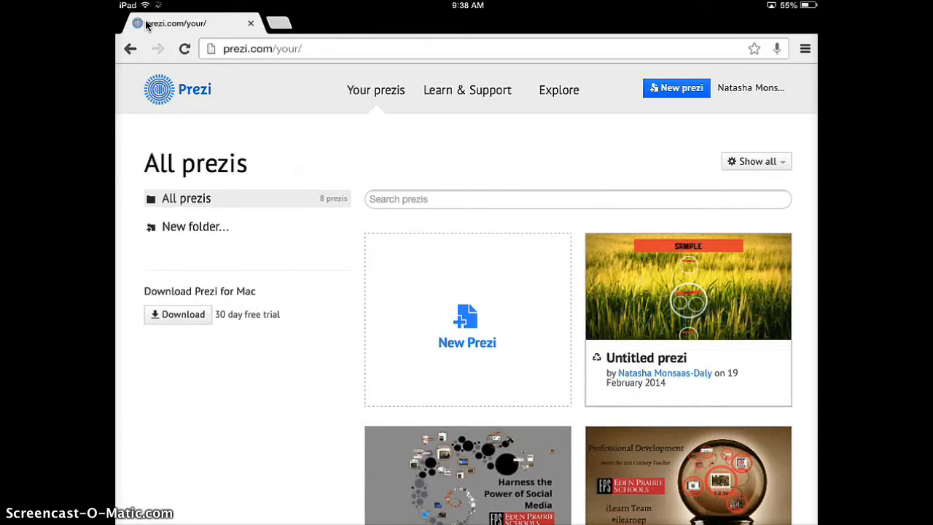
pyautogui.moveTo(703, 257)
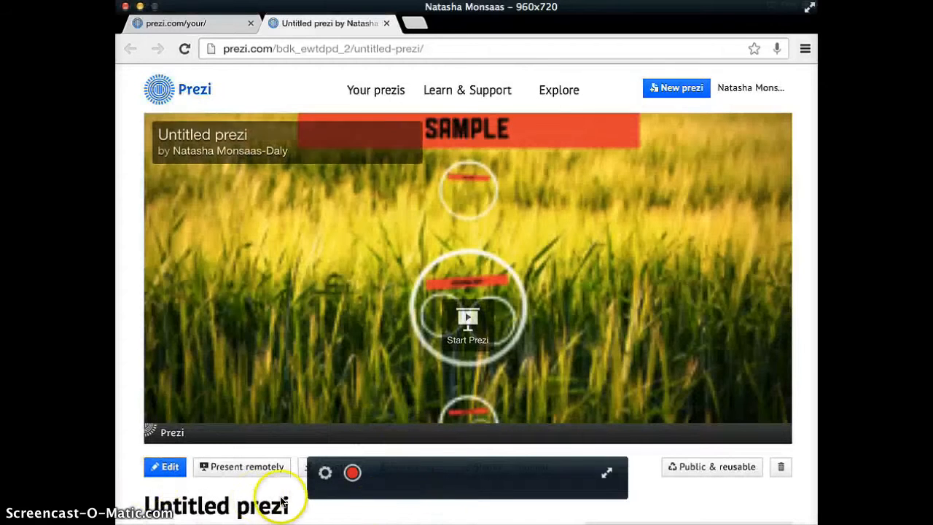
pyautogui.moveTo(274, 518)
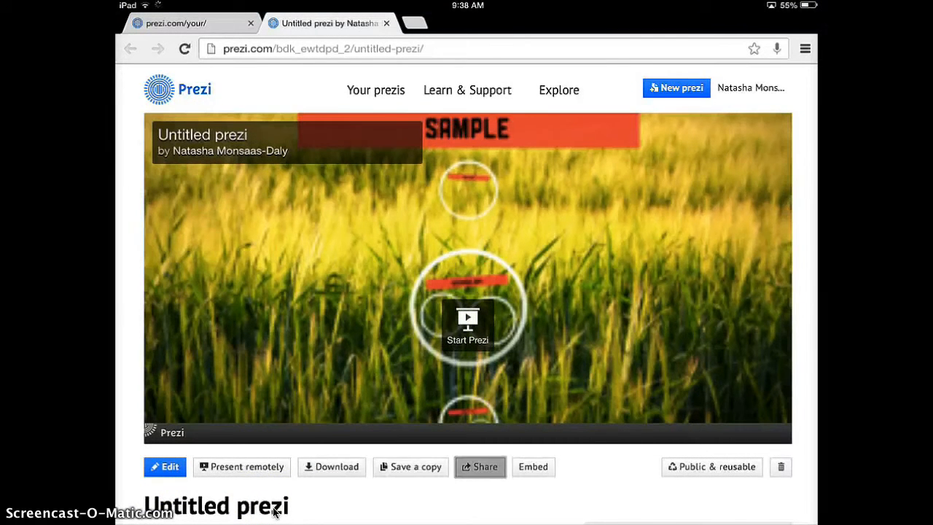
pyautogui.click(479, 466)
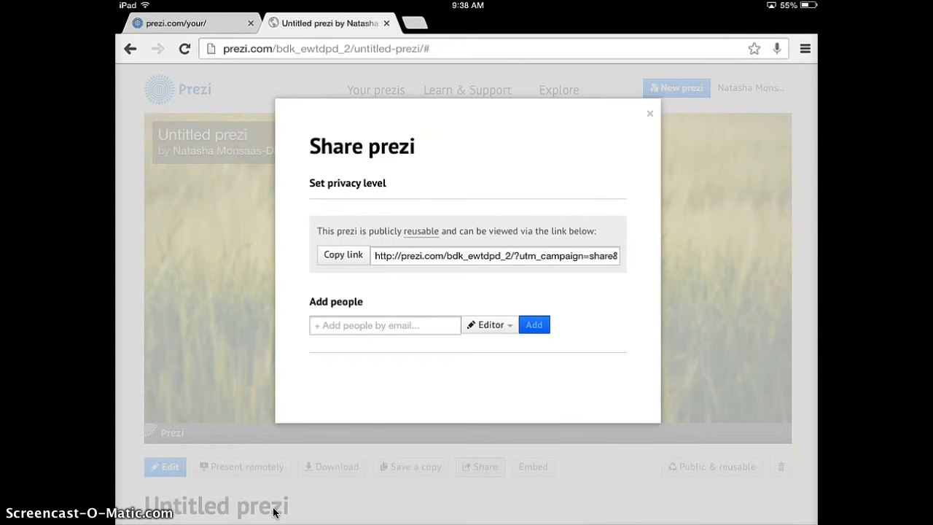
pyautogui.click(385, 325)
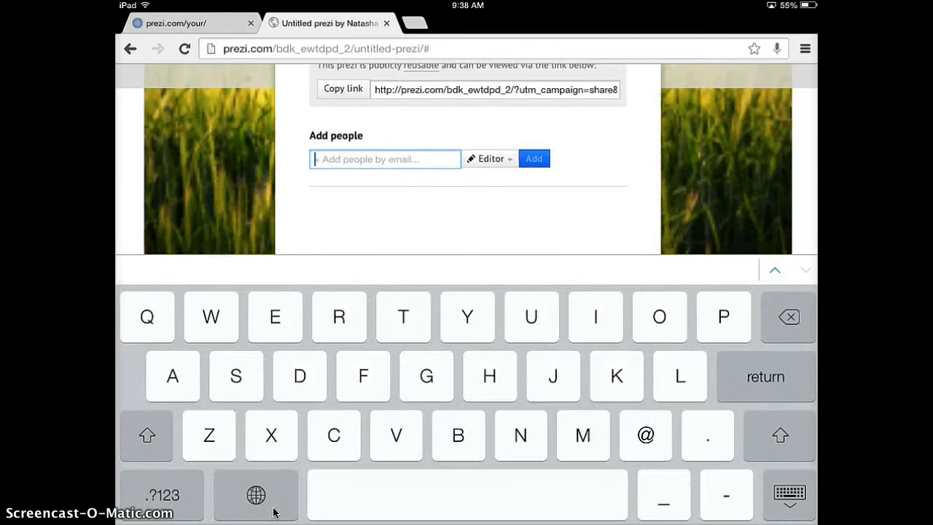
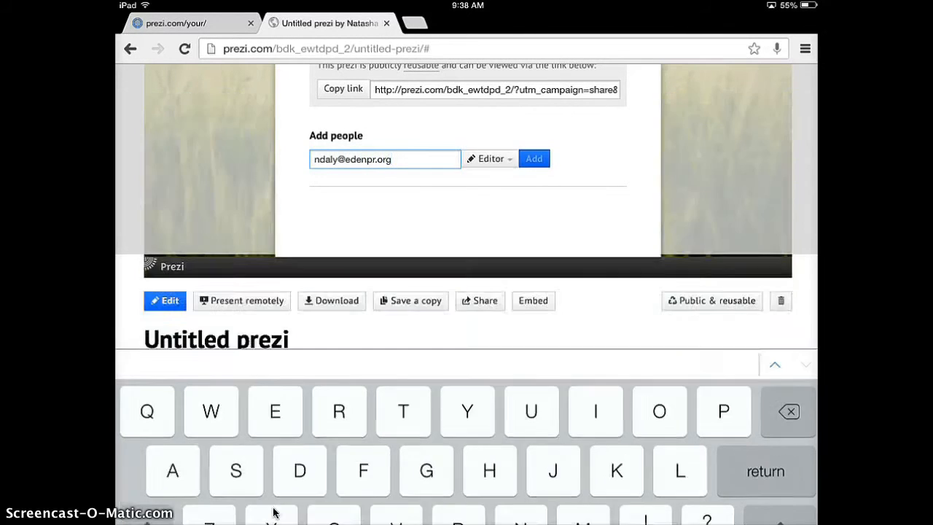
pyautogui.click(488, 158)
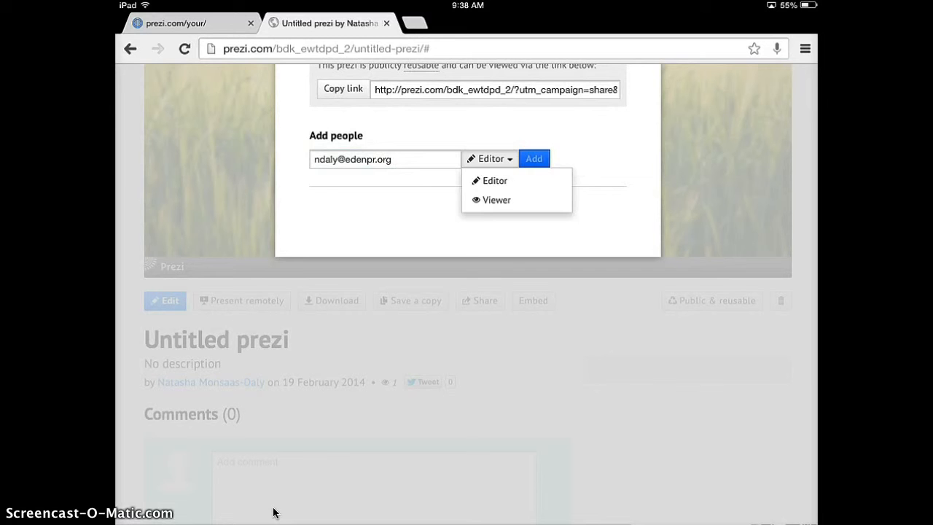
pyautogui.click(492, 180)
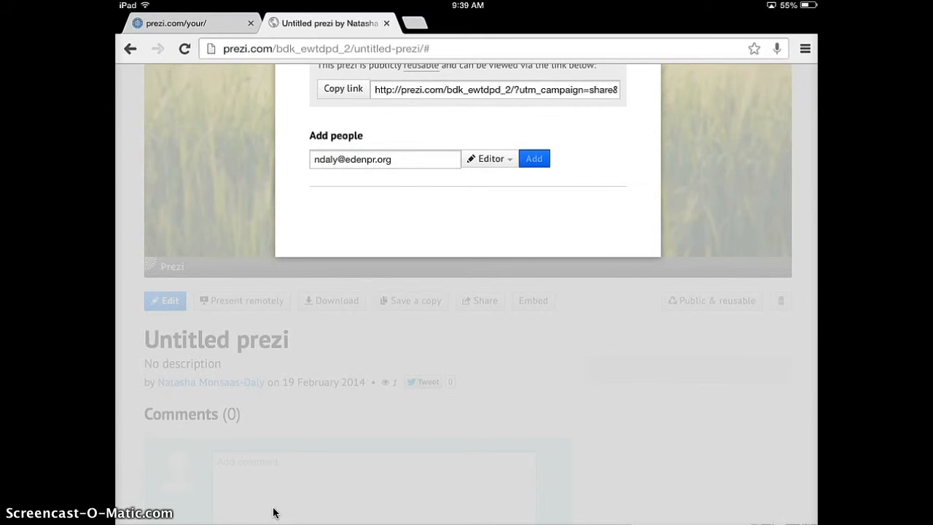